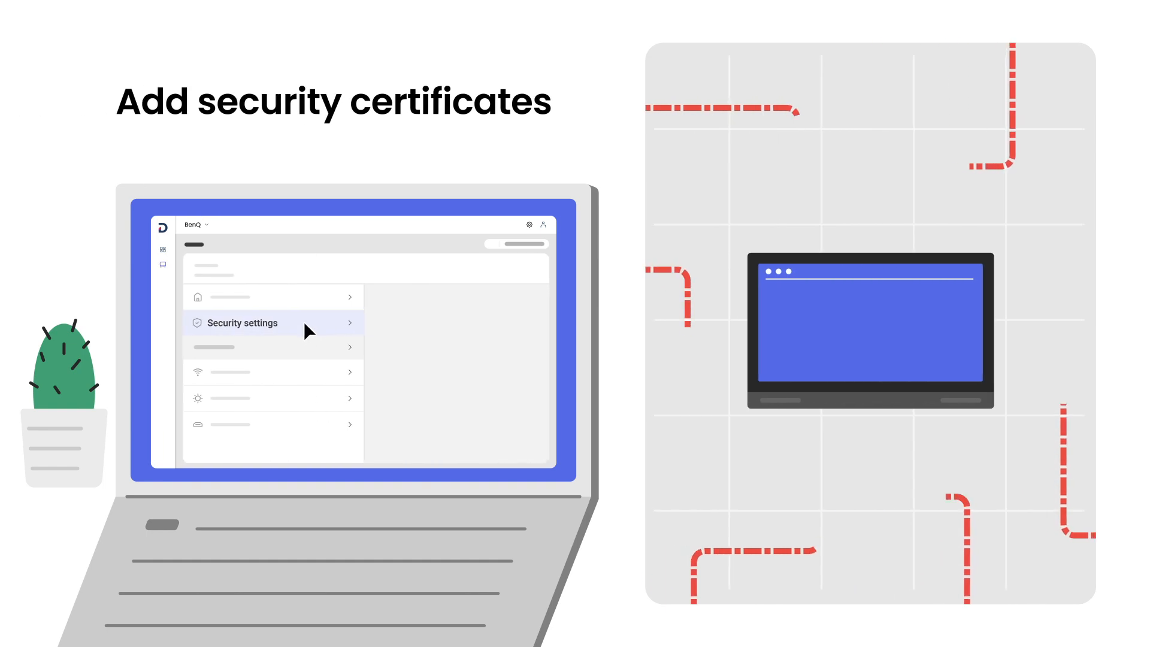
- Open Security settings from the DMS settings list to manage security certificates
{"action": "left_click", "coordinate": [266, 323]}
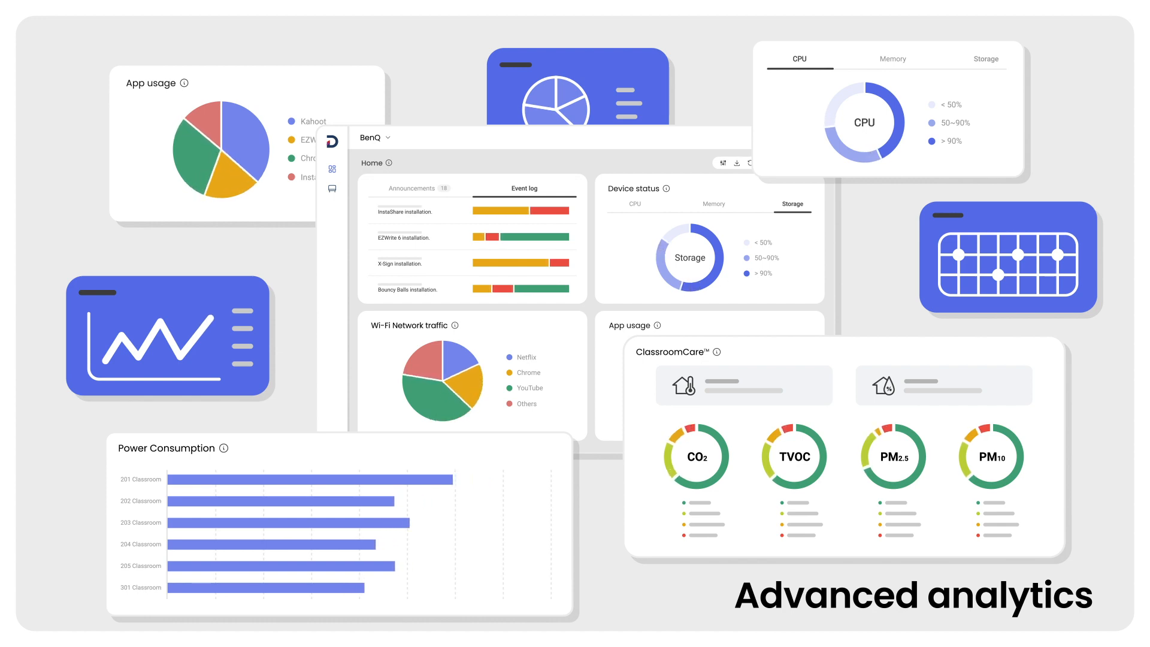
- Scroll the Home dashboard down to the Power Consumption and ClassroomCare widgets
{"action": "scroll", "scroll_direction": "down", "scroll_amount": 3}
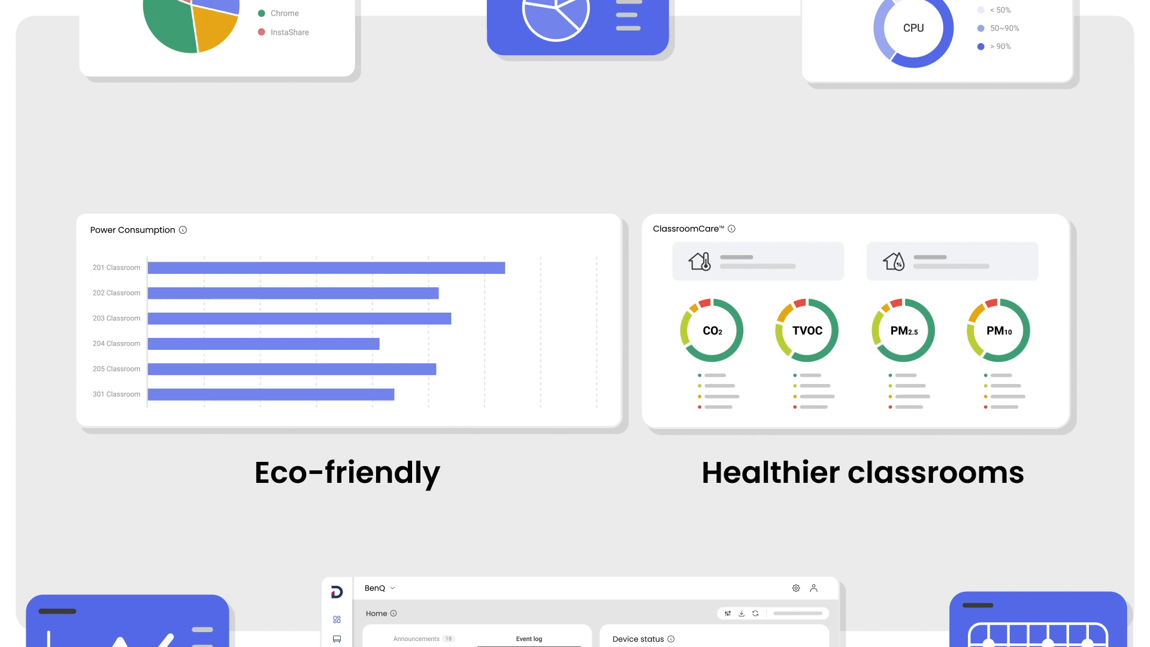